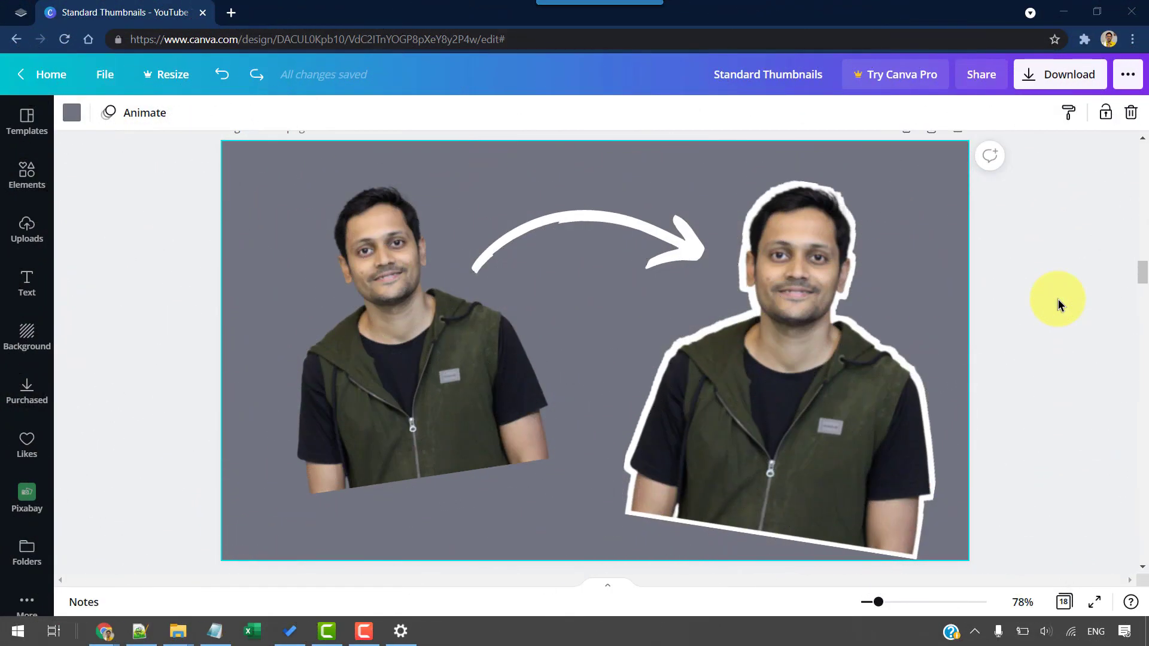
{"action": "mouse_move", "coordinate": [627, 385]}
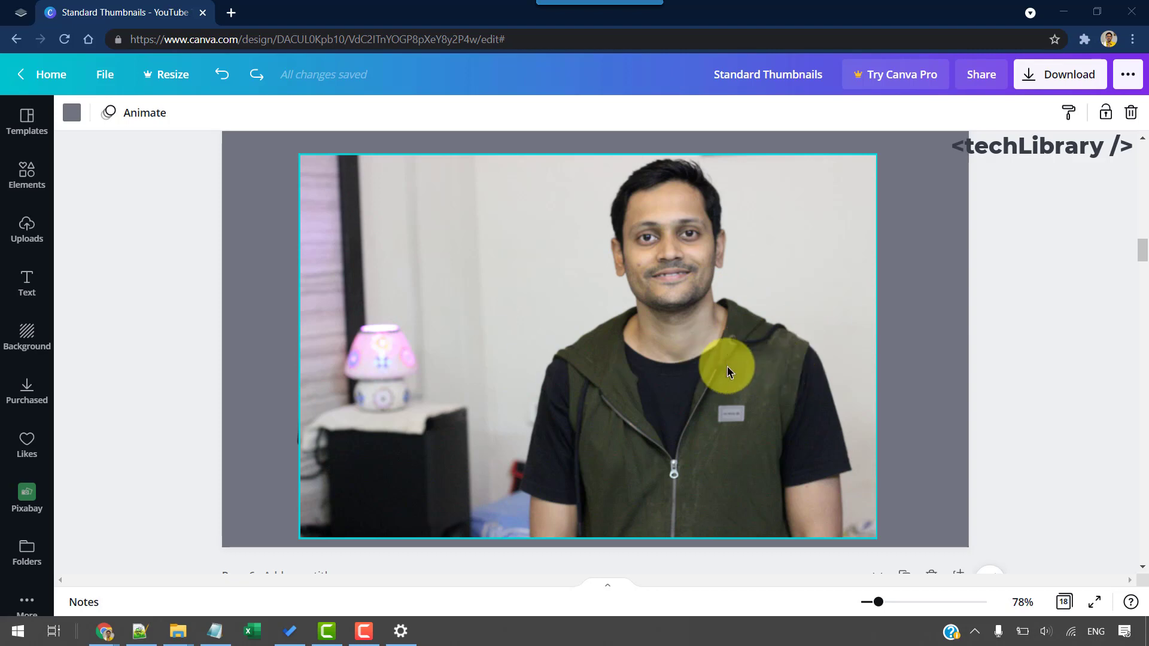
Select the original photo of the man with its room background.
{"action": "left_click", "coordinate": [728, 369]}
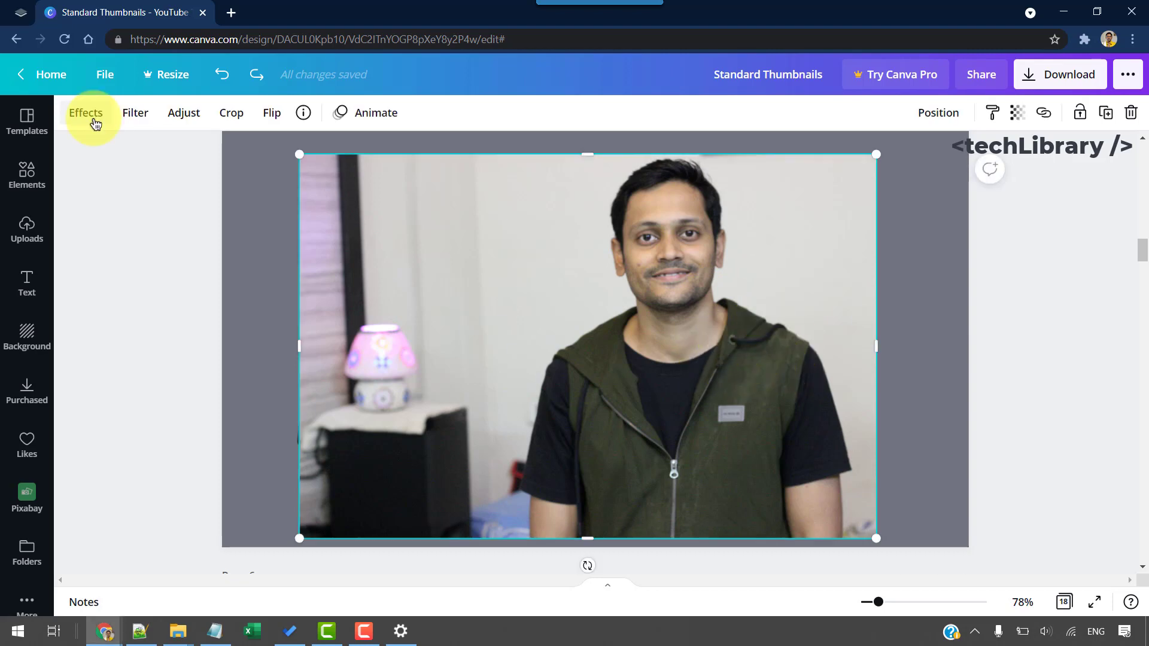
{"action": "mouse_move", "coordinate": [297, 227]}
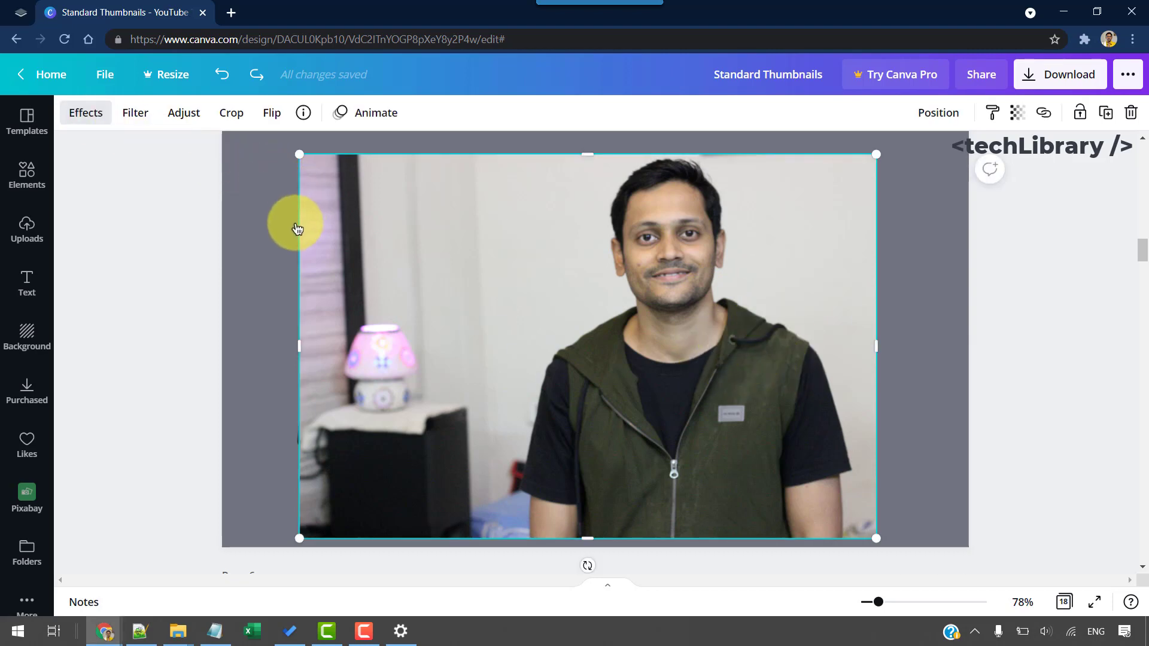
{"action": "left_click", "coordinate": [85, 112]}
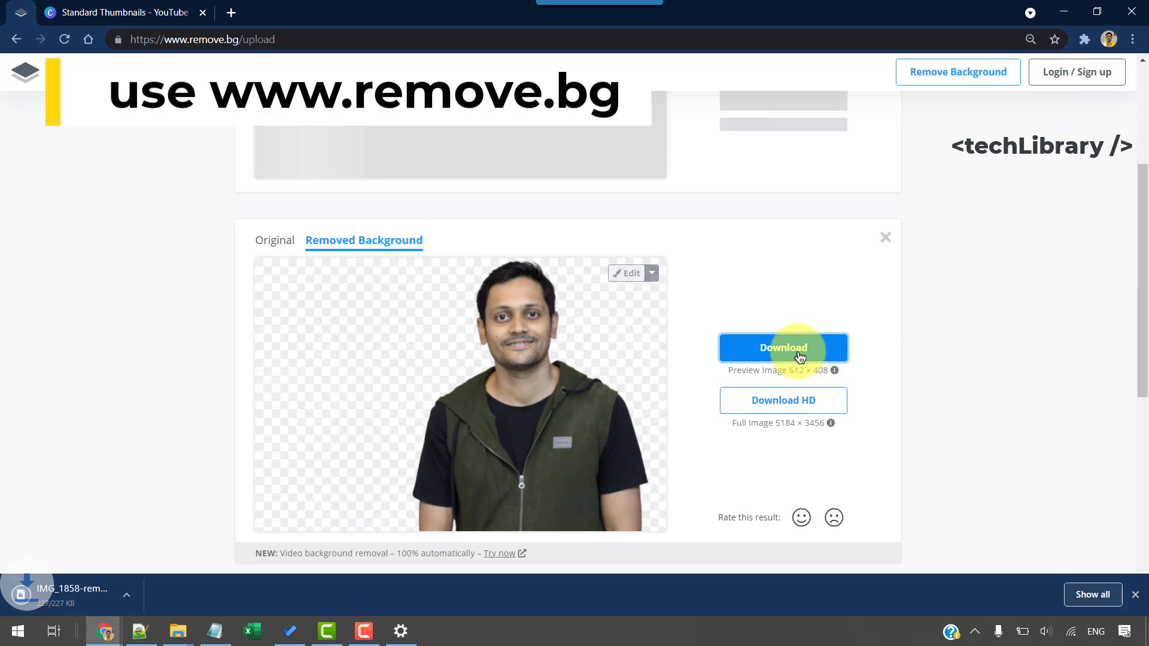
Download the man's background-removed preview from remove.bg.
{"action": "left_click", "coordinate": [117, 13]}
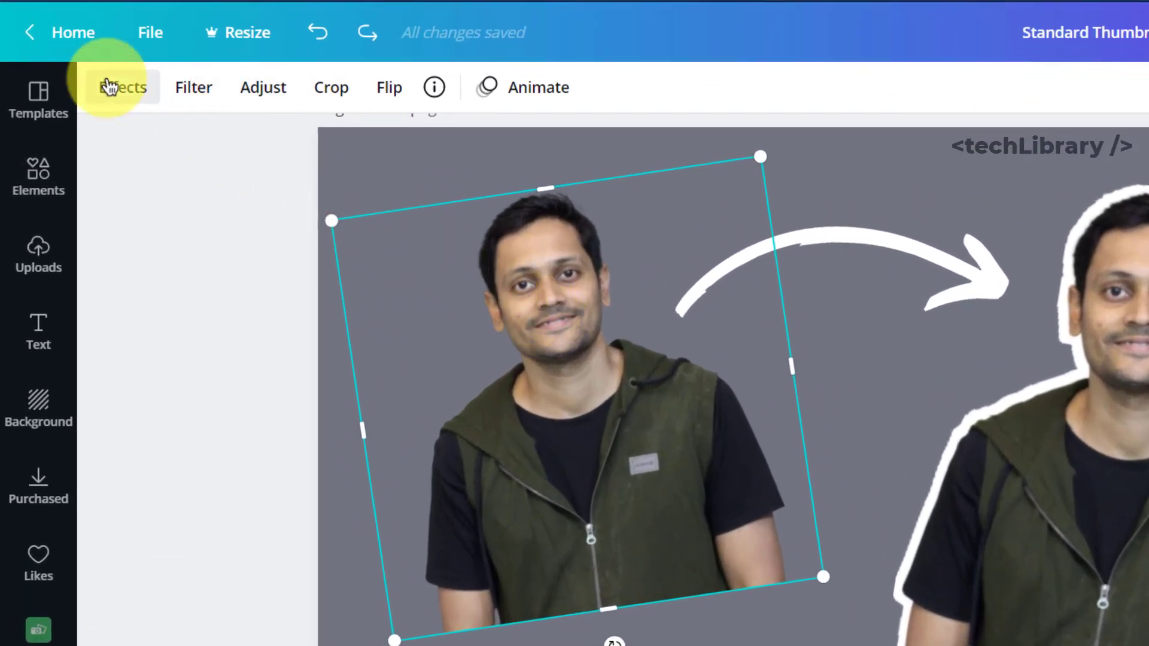
Give the man's cutout the Glow shadow from the Effects panel and open its settings.
{"action": "left_click", "coordinate": [122, 88]}
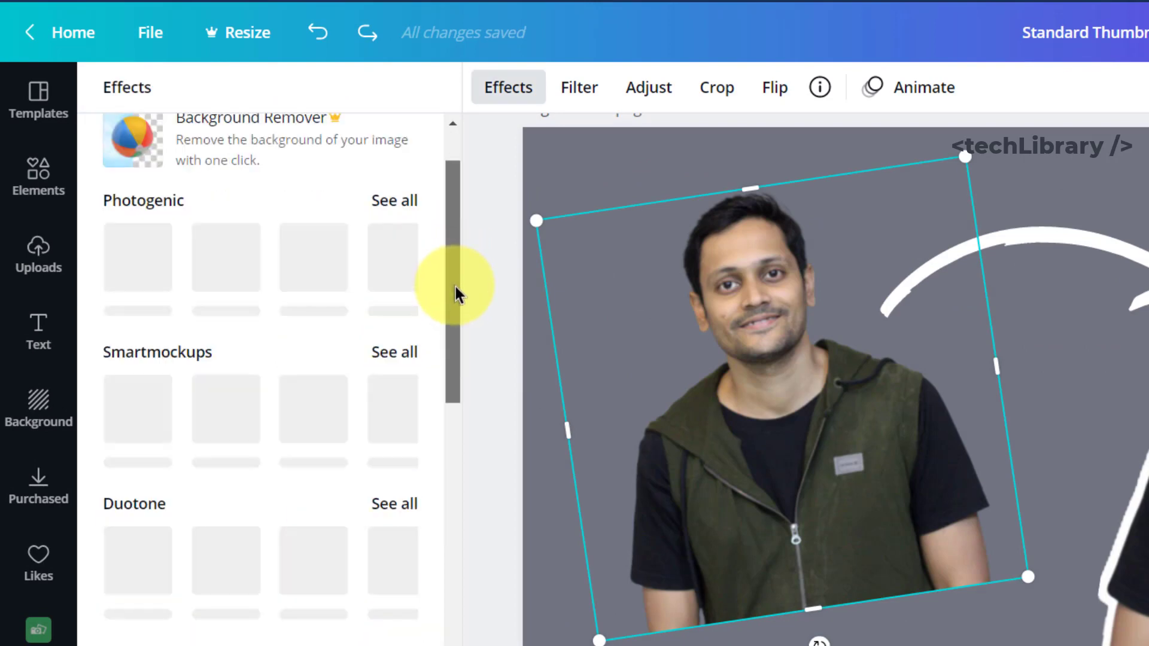
{"action": "scroll", "scroll_direction": "down", "scroll_amount": 3}
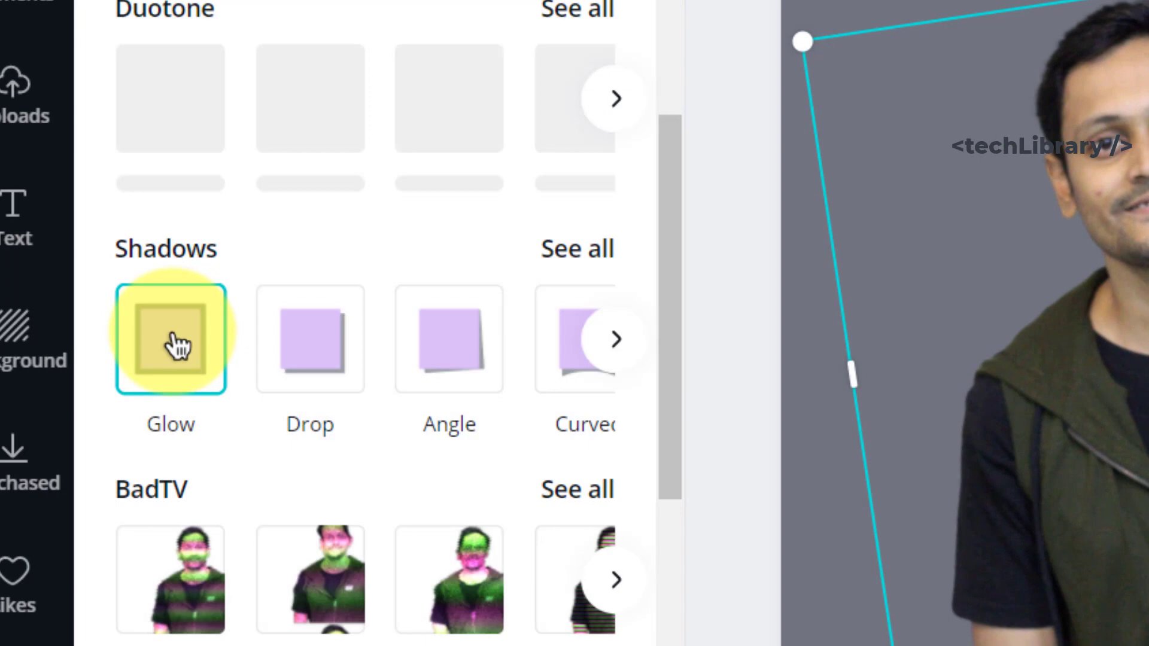
{"action": "left_click", "coordinate": [170, 339]}
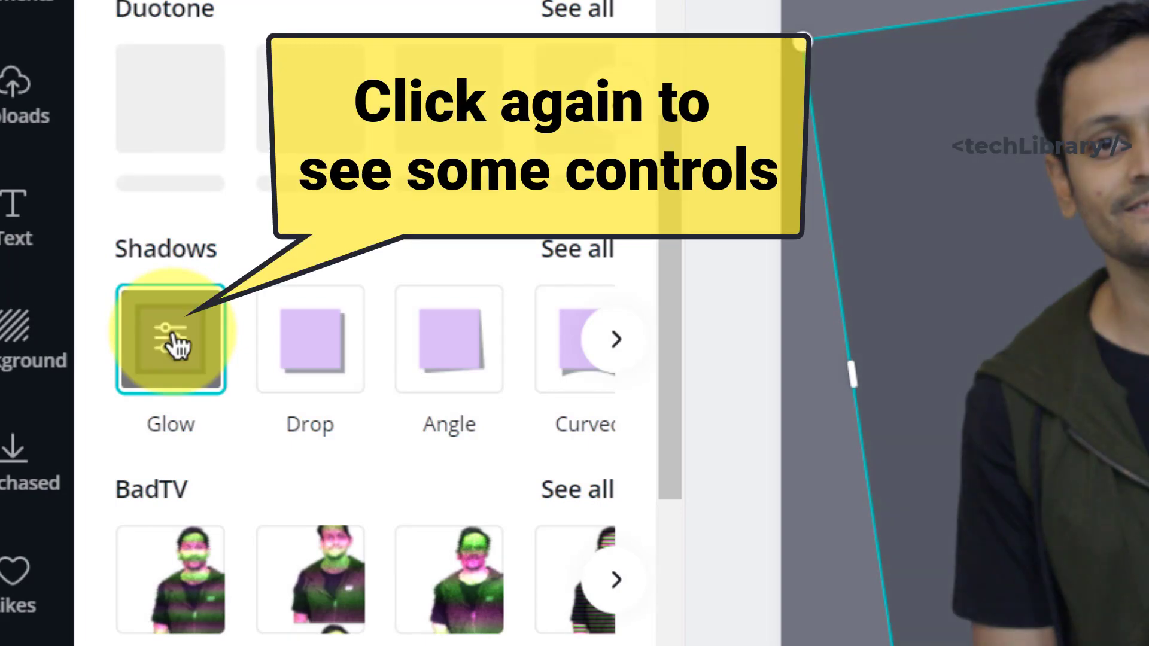
{"action": "left_click", "coordinate": [169, 340]}
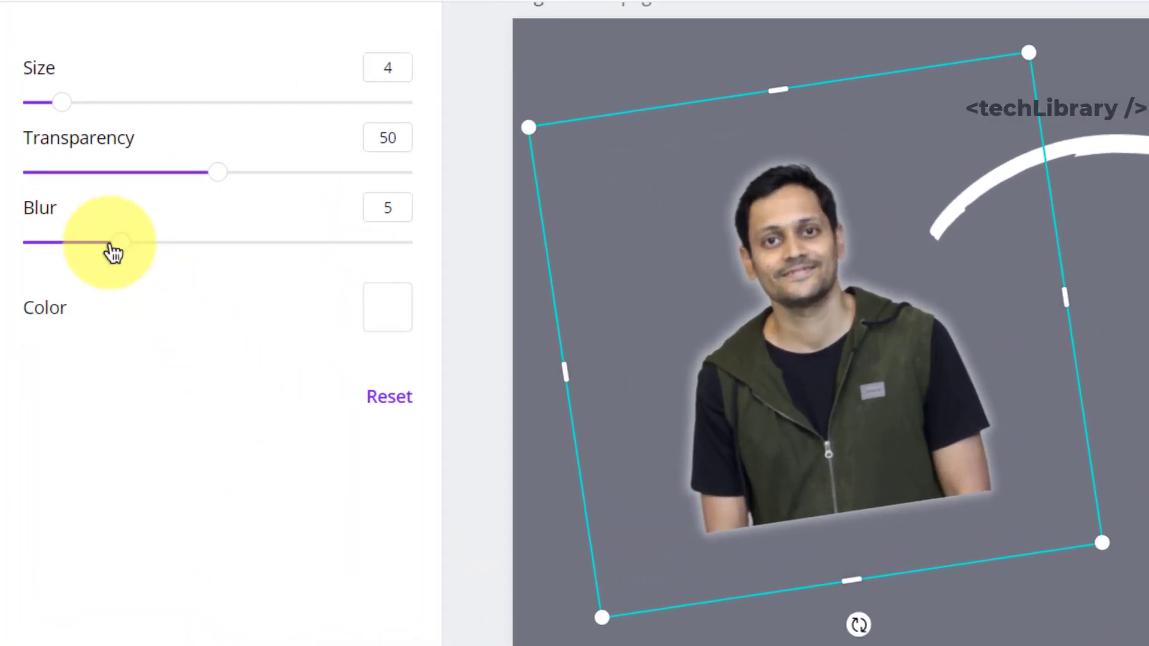
Set the glow to transparency 100, blur 0 and size 7.
{"action": "left_click_drag", "start_coordinate": [217, 172], "coordinate": [412, 172]}
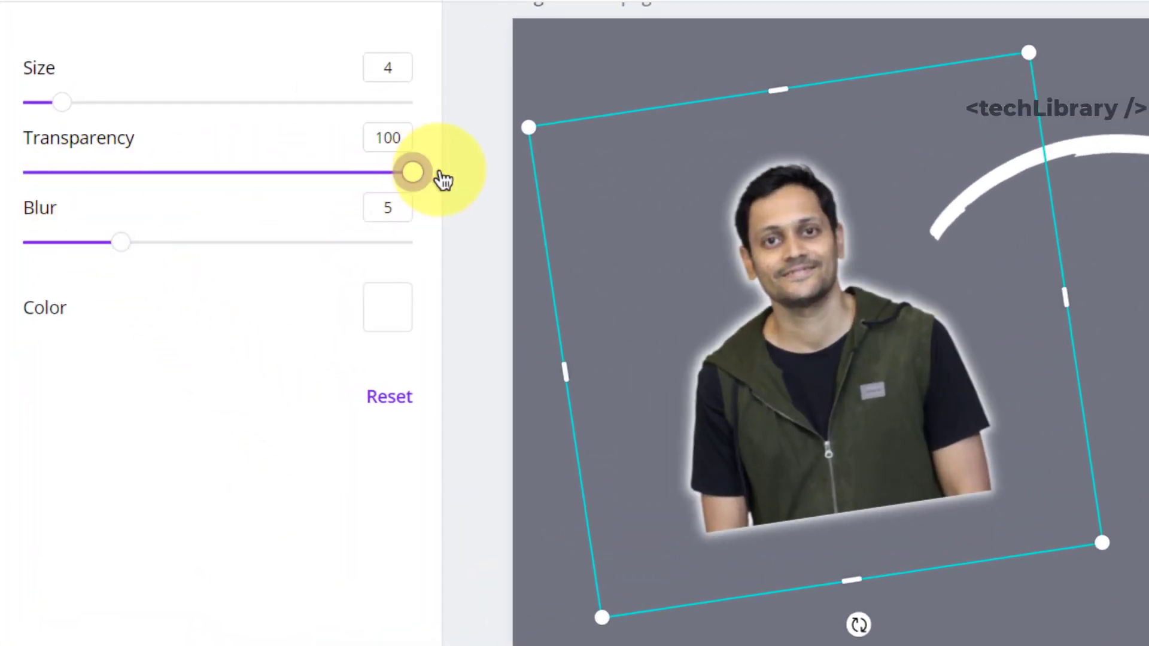
{"action": "left_click_drag", "start_coordinate": [121, 242], "coordinate": [23, 241]}
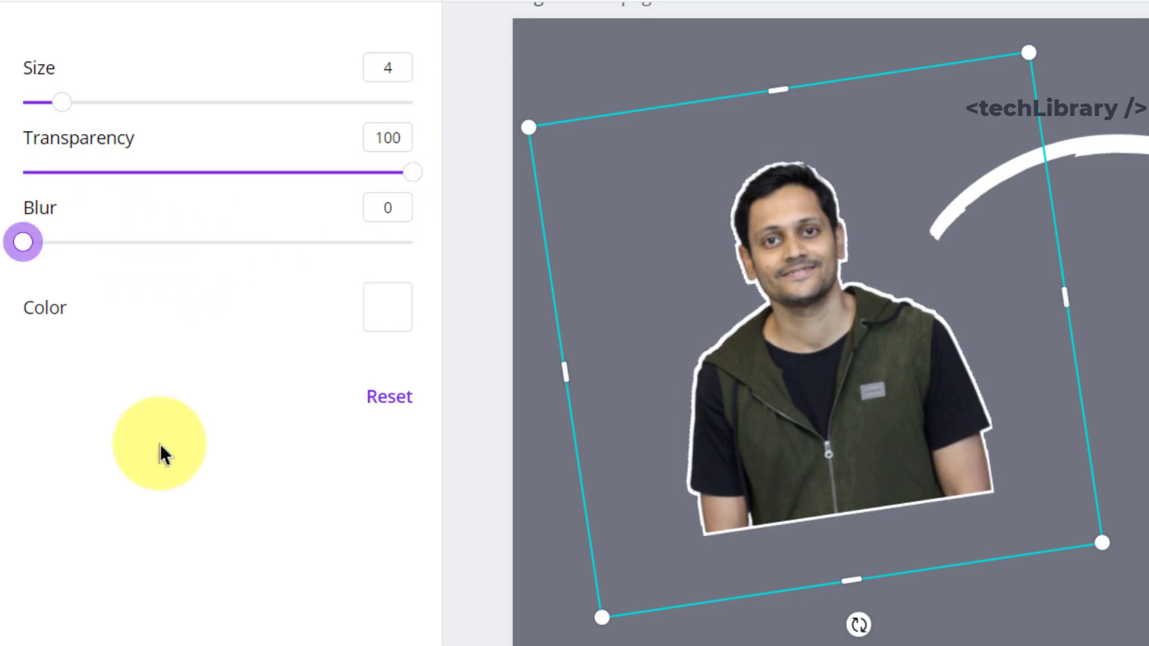
{"action": "mouse_move", "coordinate": [63, 101]}
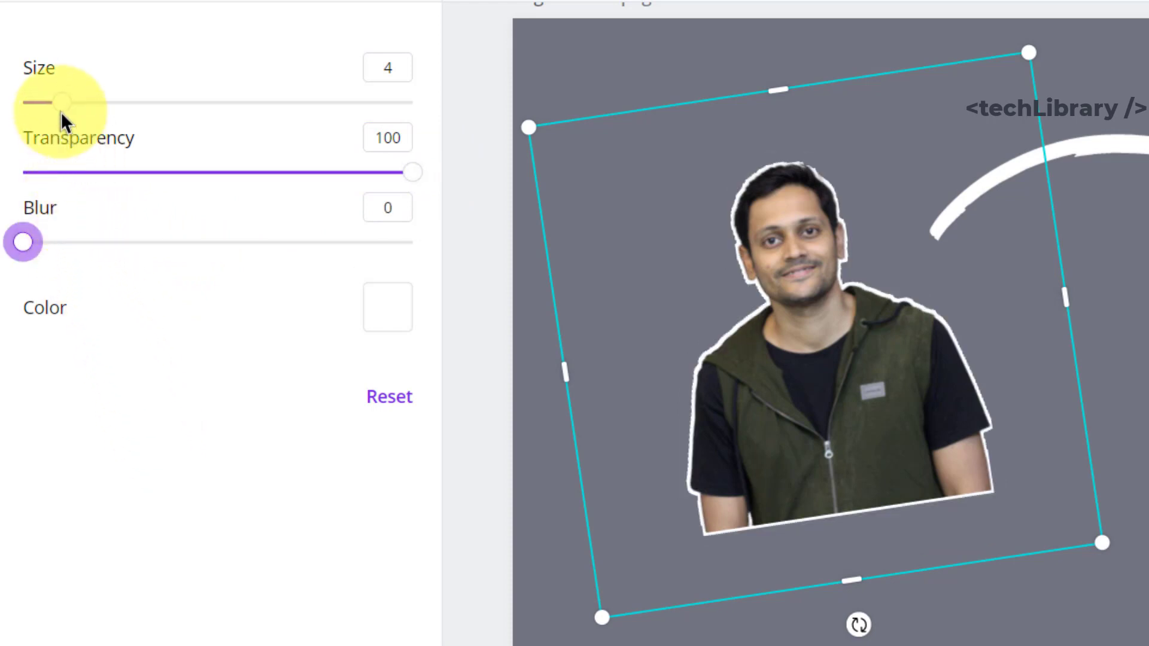
{"action": "left_click_drag", "start_coordinate": [60, 101], "coordinate": [88, 100]}
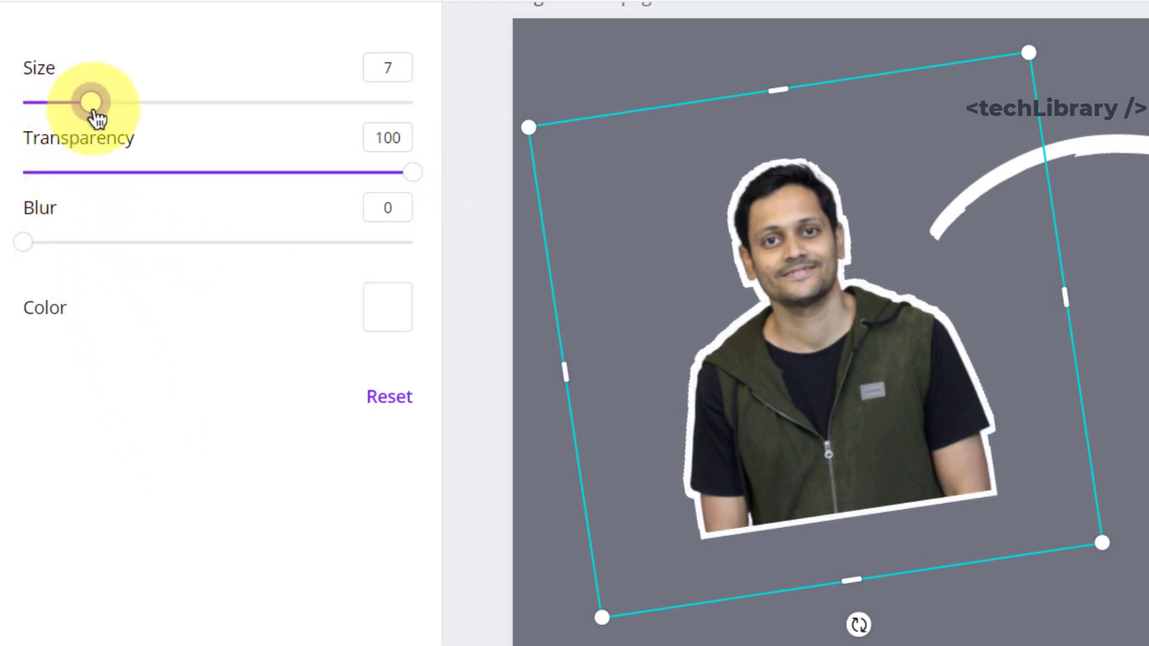